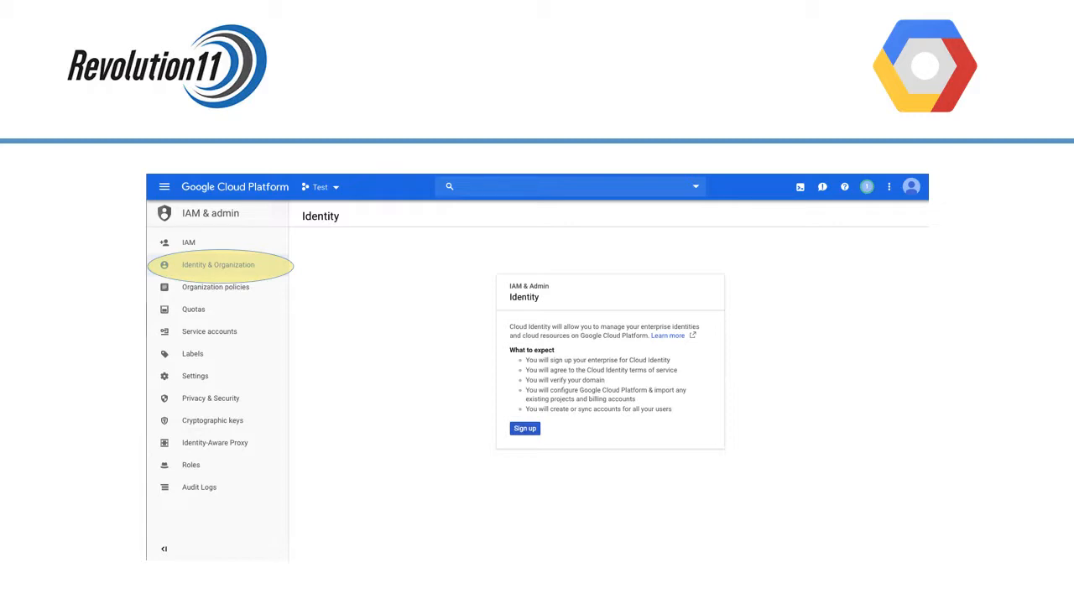
# Step: Start the Cloud Identity sign-up and submit the business name, employee count, United States location and current email
pyautogui.click(523, 428)
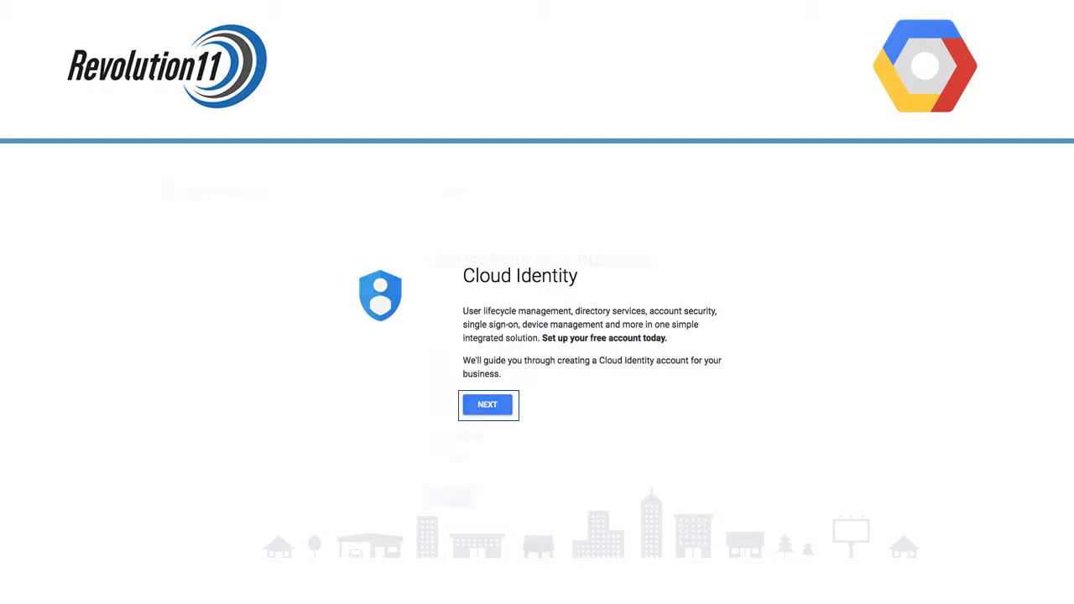
pyautogui.click(488, 405)
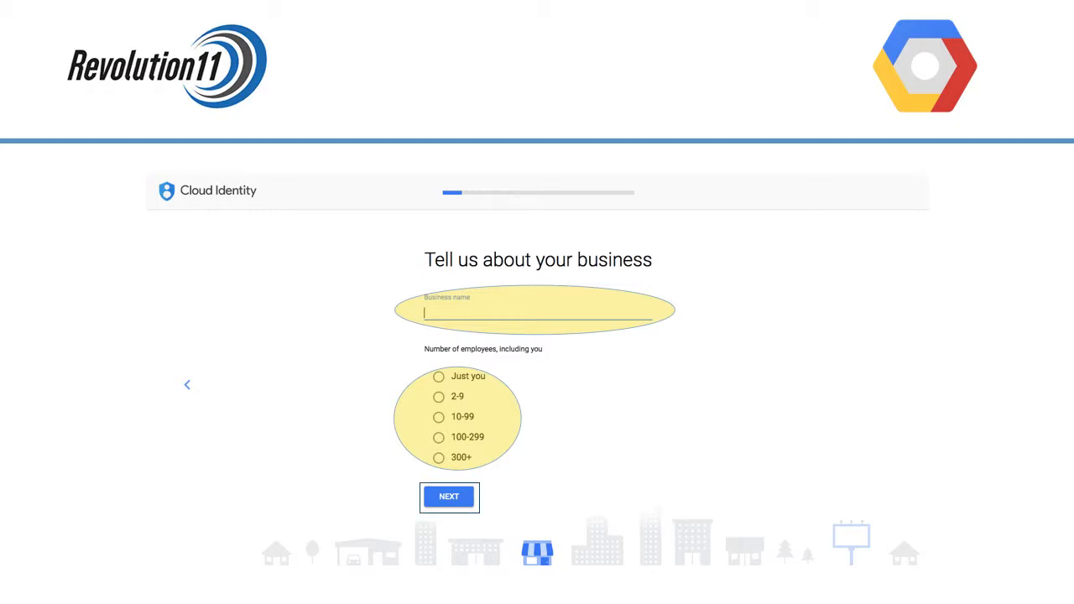
pyautogui.click(450, 497)
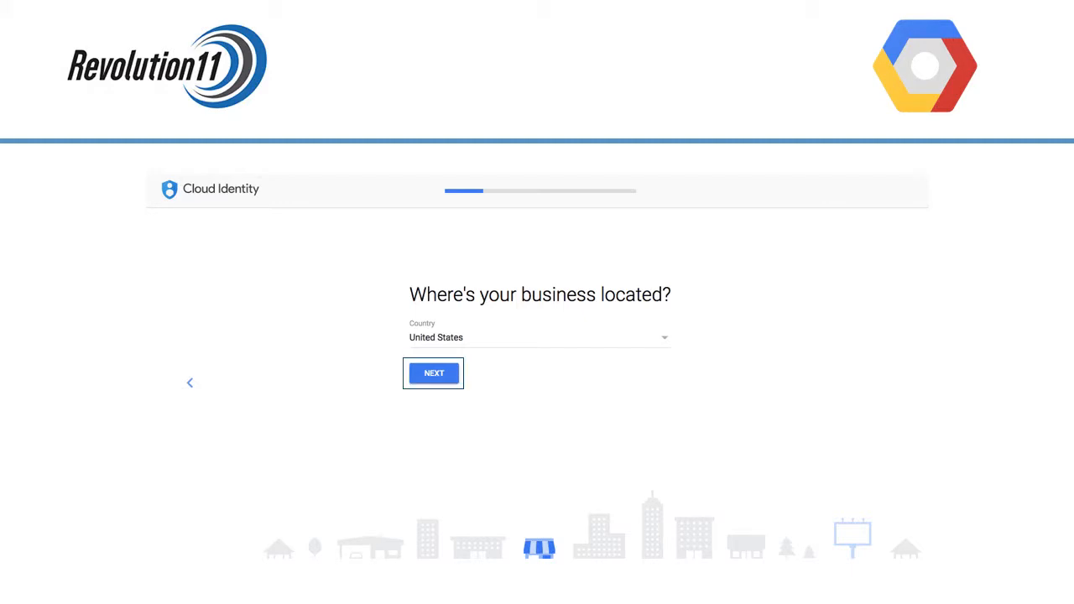
pyautogui.click(433, 372)
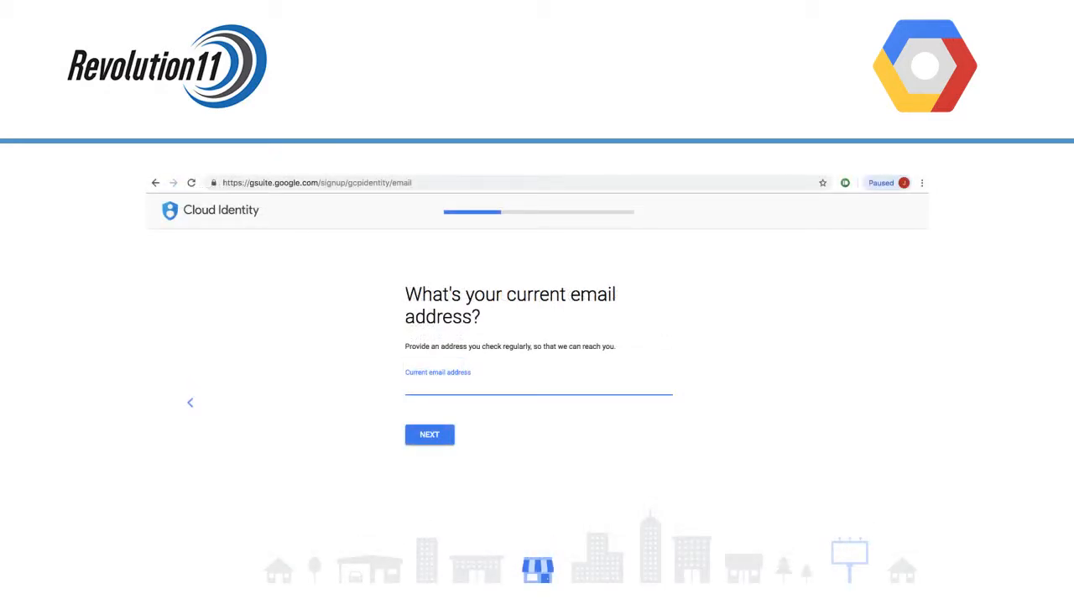
pyautogui.click(430, 433)
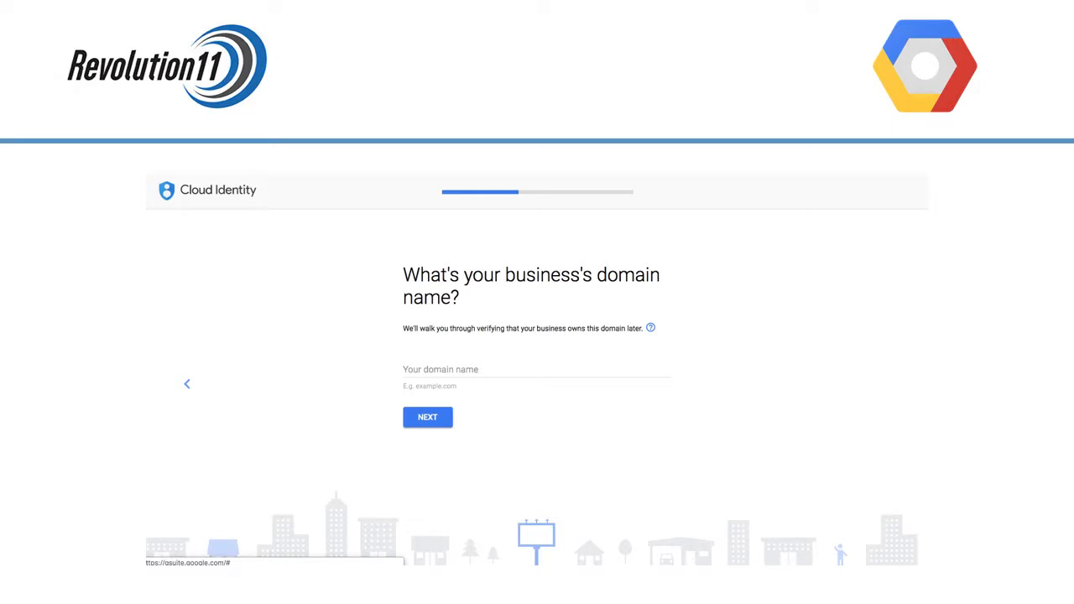
# Step: Submit revolution11test.com as the account domain, then the admin's name, username and password
pyautogui.click(426, 416)
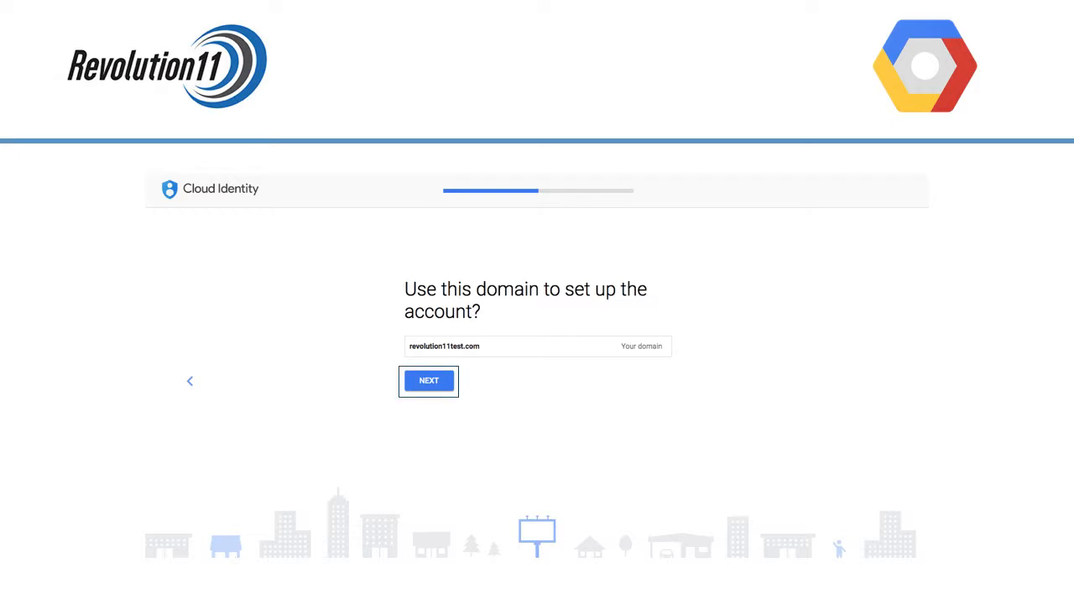
pyautogui.click(430, 381)
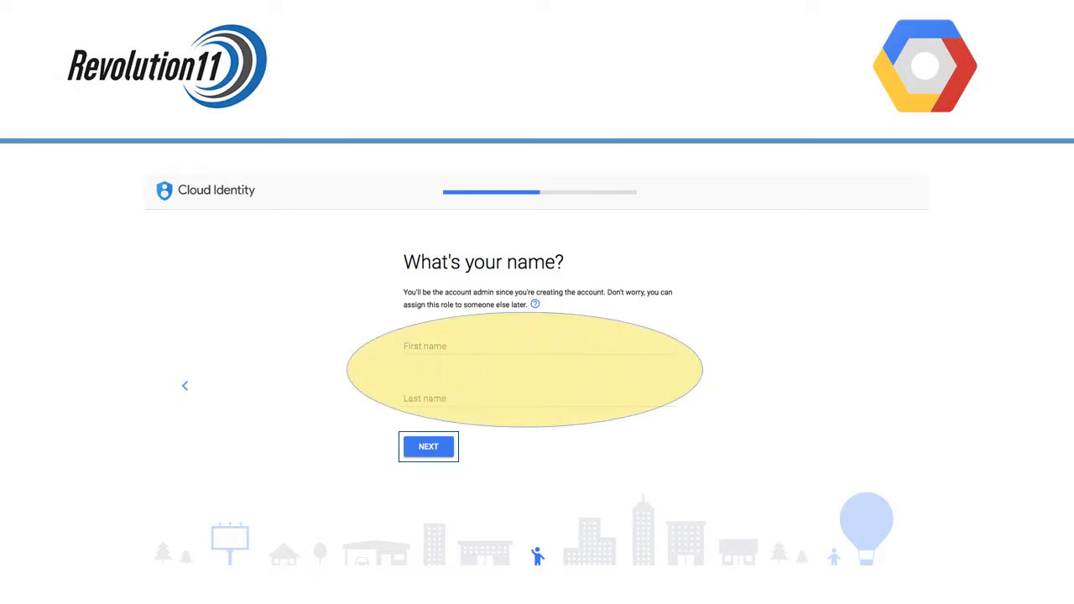
pyautogui.click(428, 447)
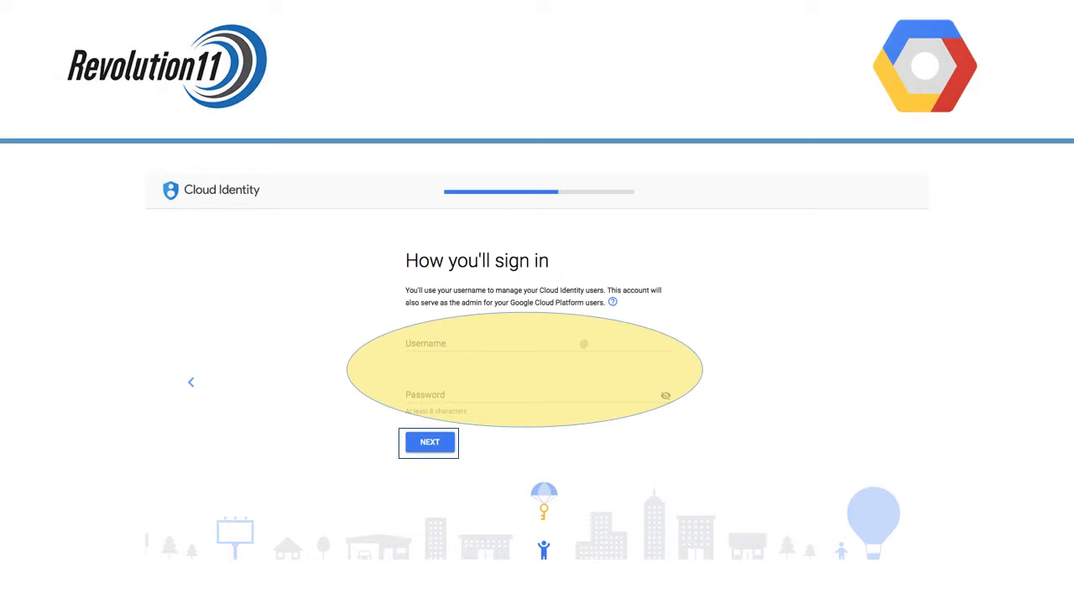
pyautogui.click(430, 443)
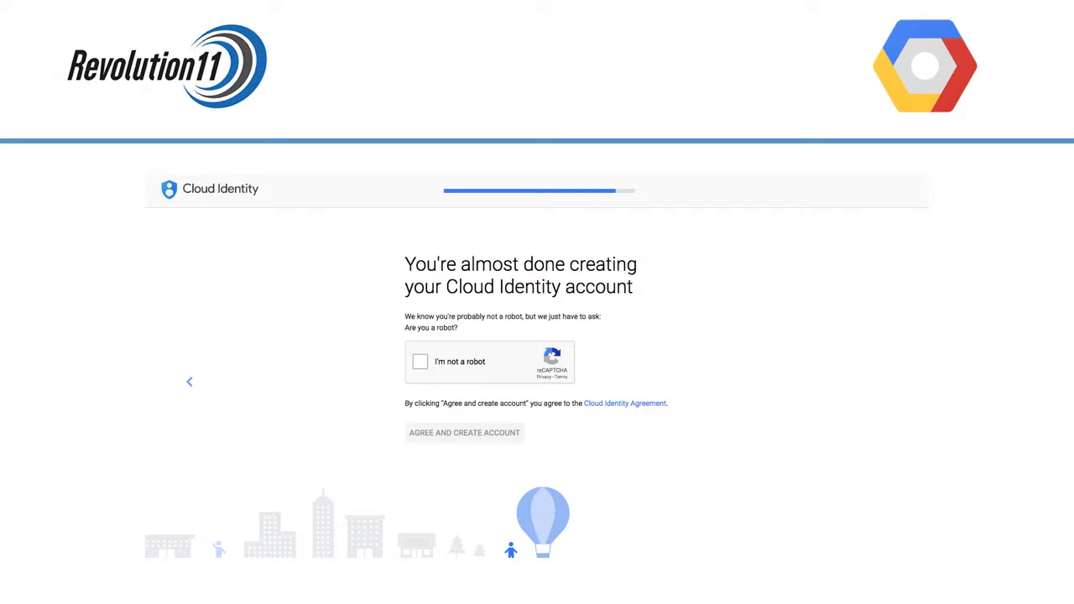
# Step: Pass the not-a-robot check by selecting the store front images
pyautogui.click(419, 362)
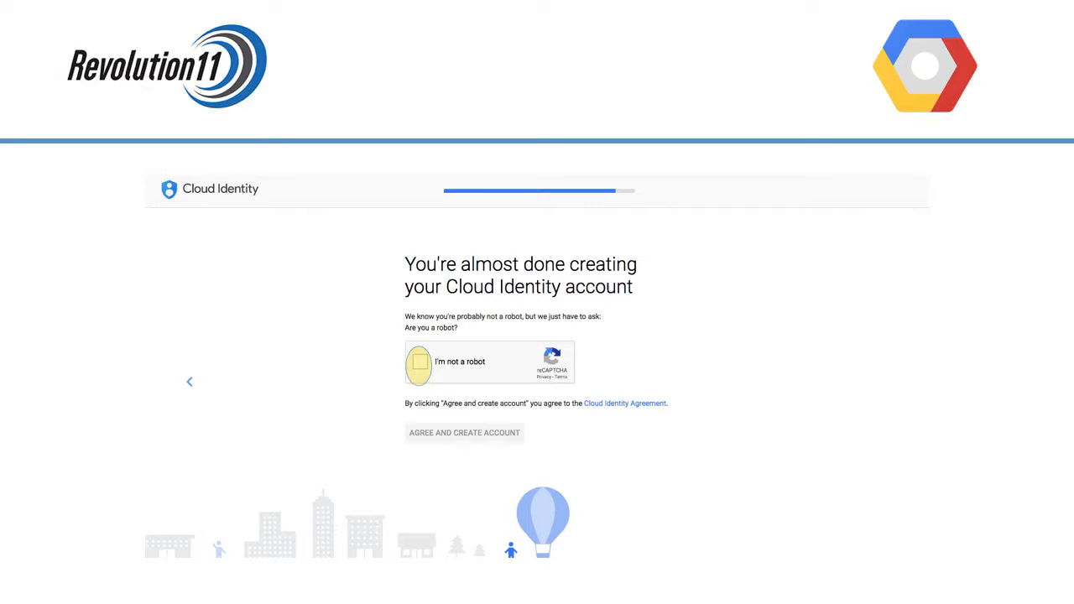
pyautogui.click(417, 362)
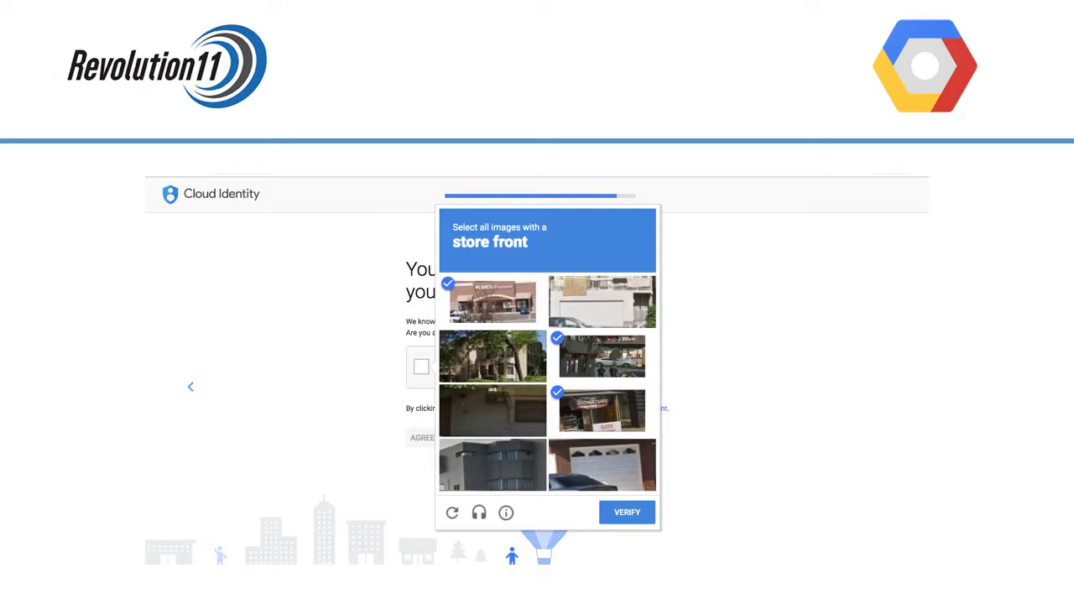
pyautogui.click(626, 512)
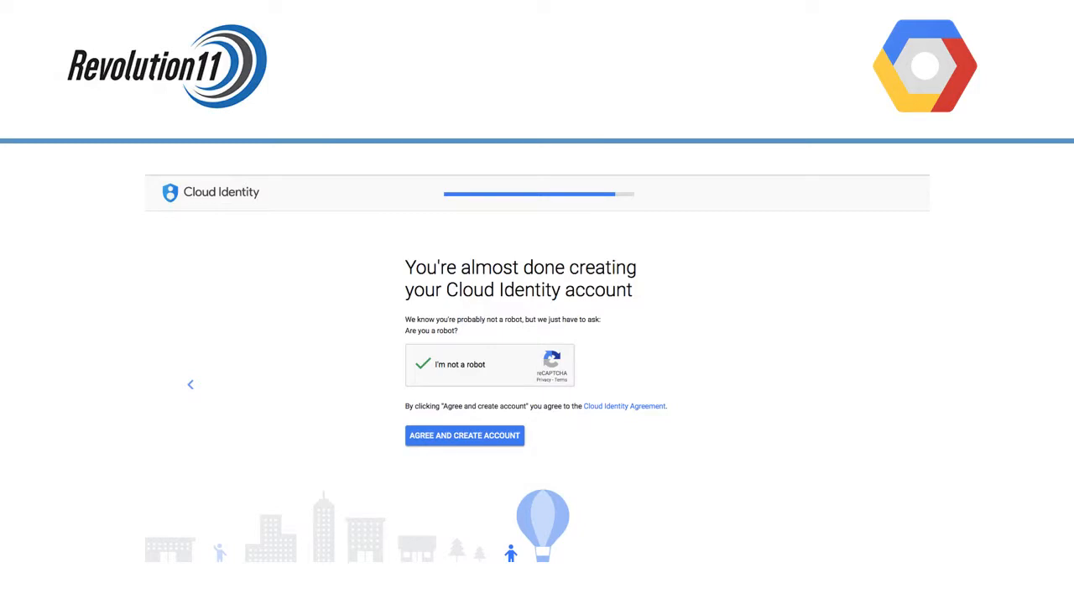
# Step: Agree to the terms, create the account and continue to the Cloud Identity setup
pyautogui.click(463, 437)
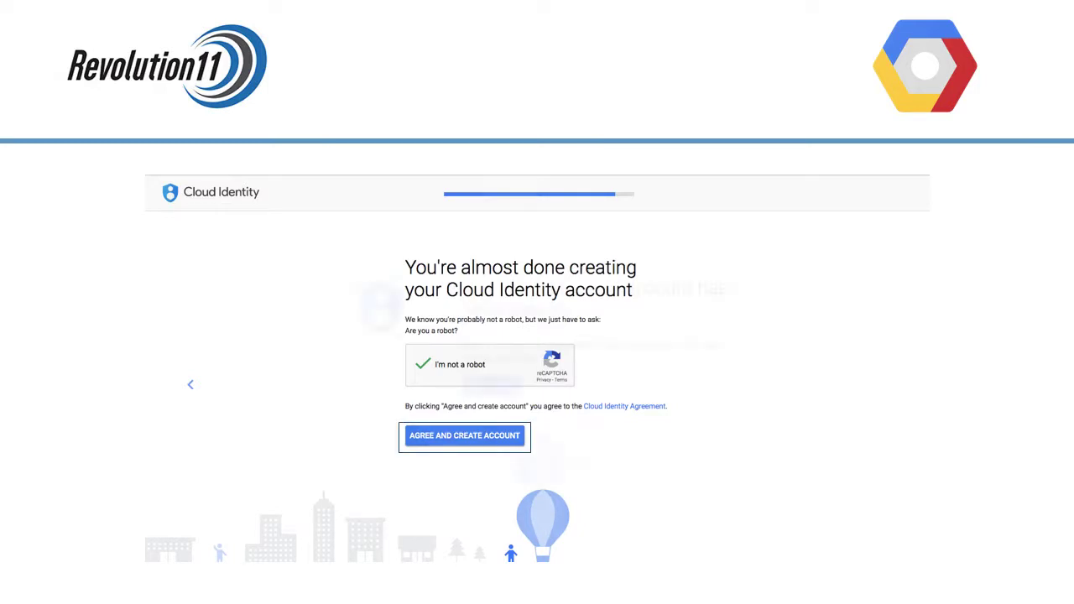
pyautogui.click(465, 436)
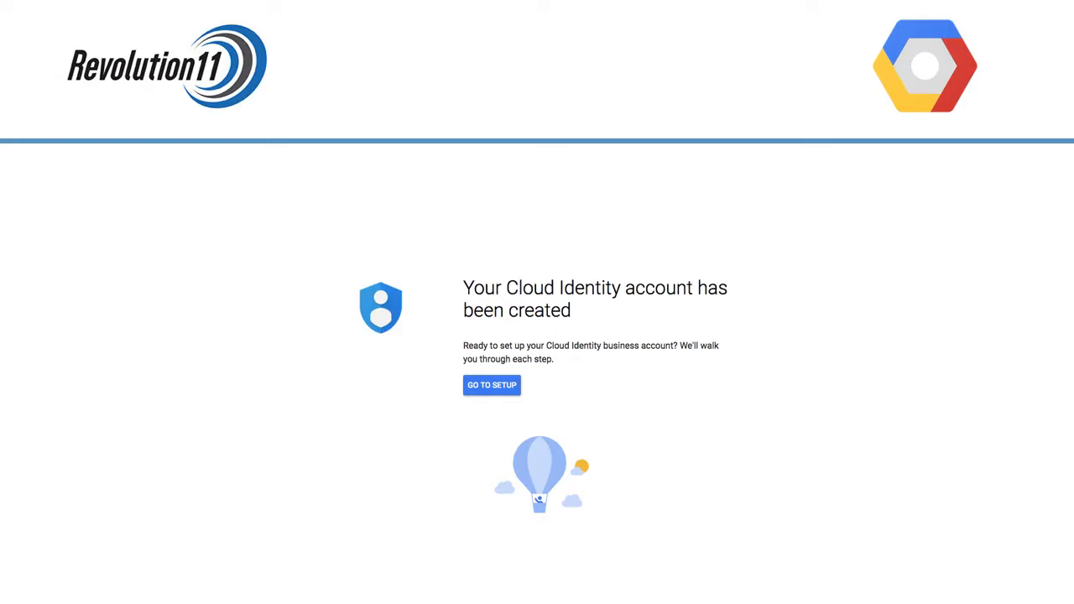
pyautogui.click(492, 384)
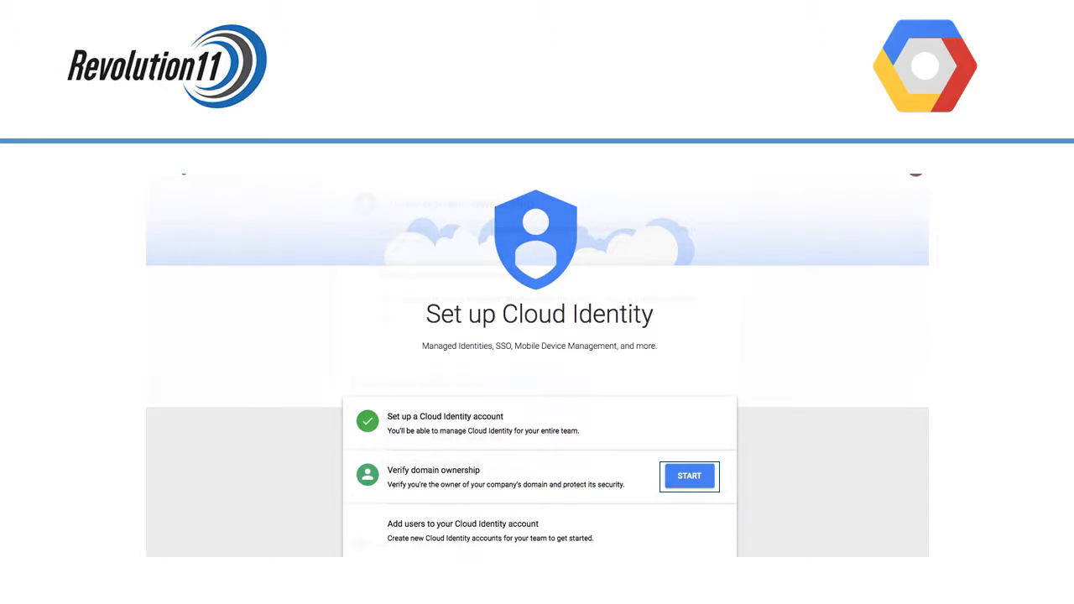
# Step: Start domain ownership verification and confirm the host login and open control panel
pyautogui.click(688, 477)
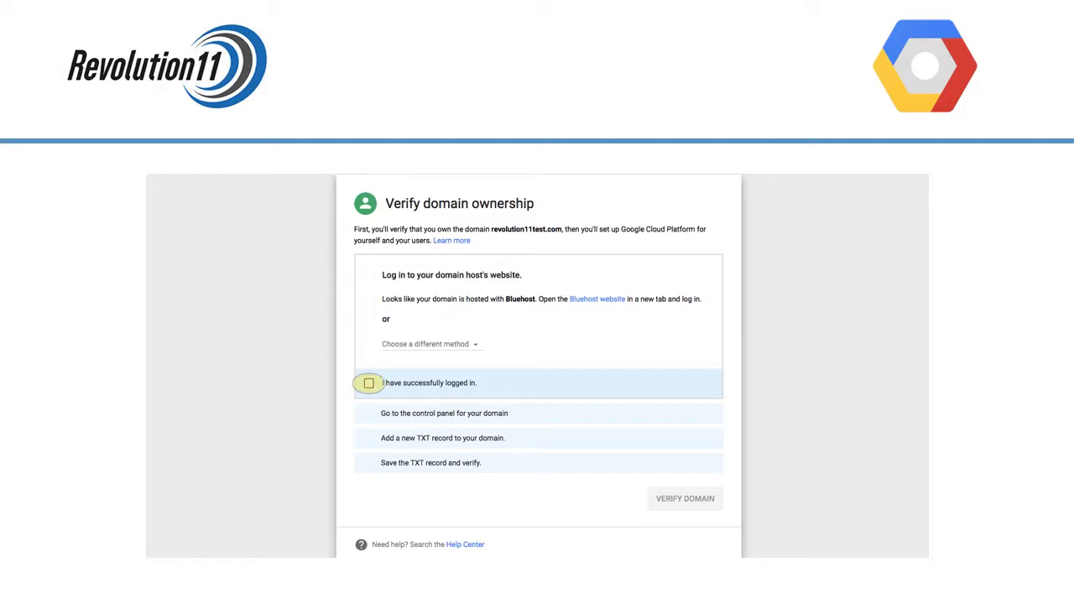
pyautogui.click(370, 382)
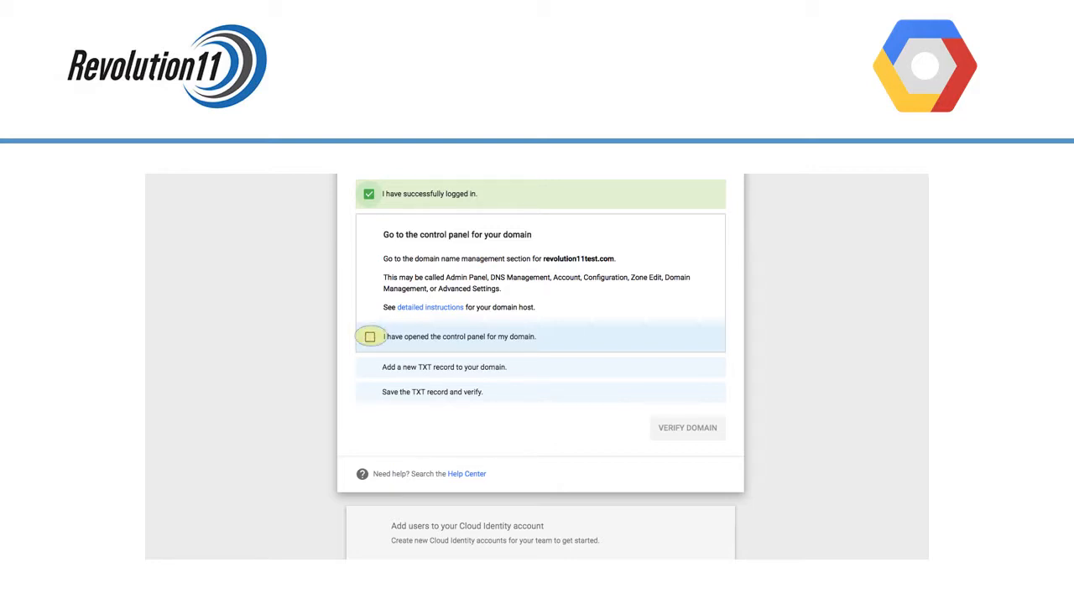
pyautogui.click(369, 335)
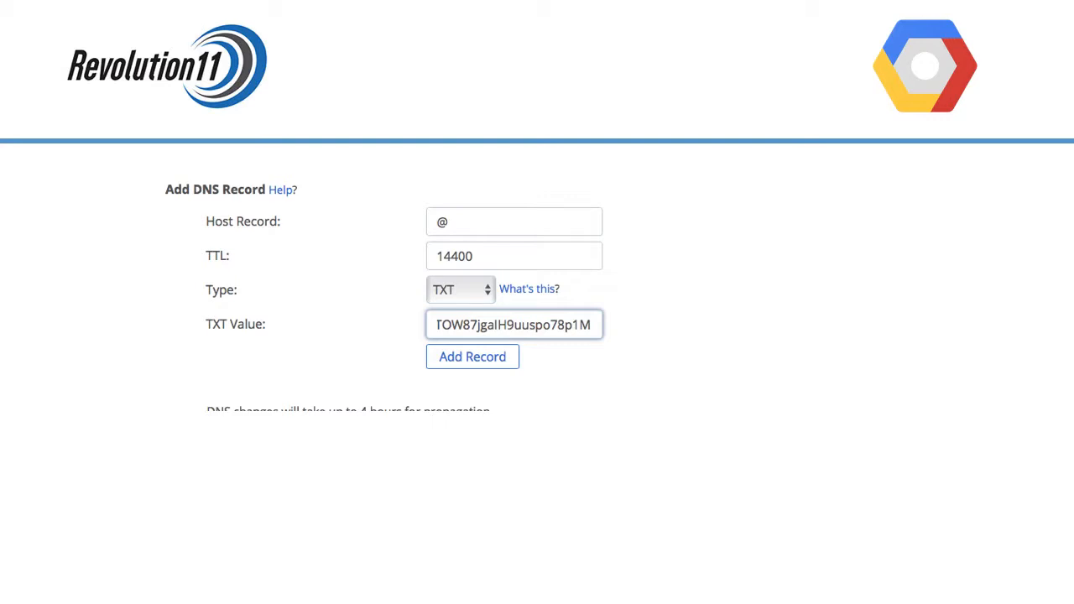
# Step: Add the TXT record for host @ with TTL 14400 holding the Google verification value
pyautogui.click(514, 222)
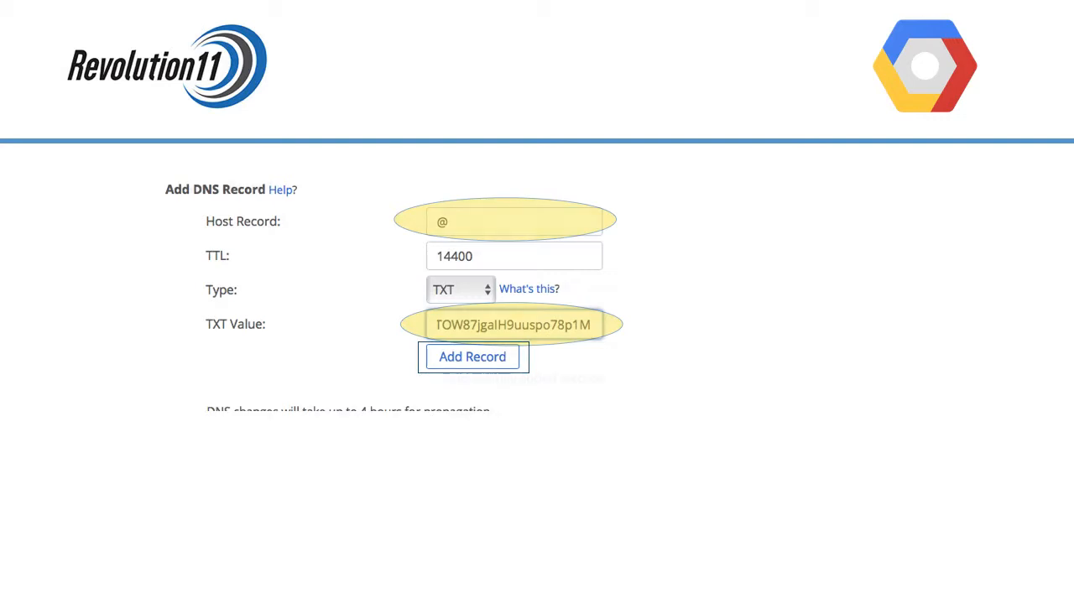
pyautogui.click(473, 356)
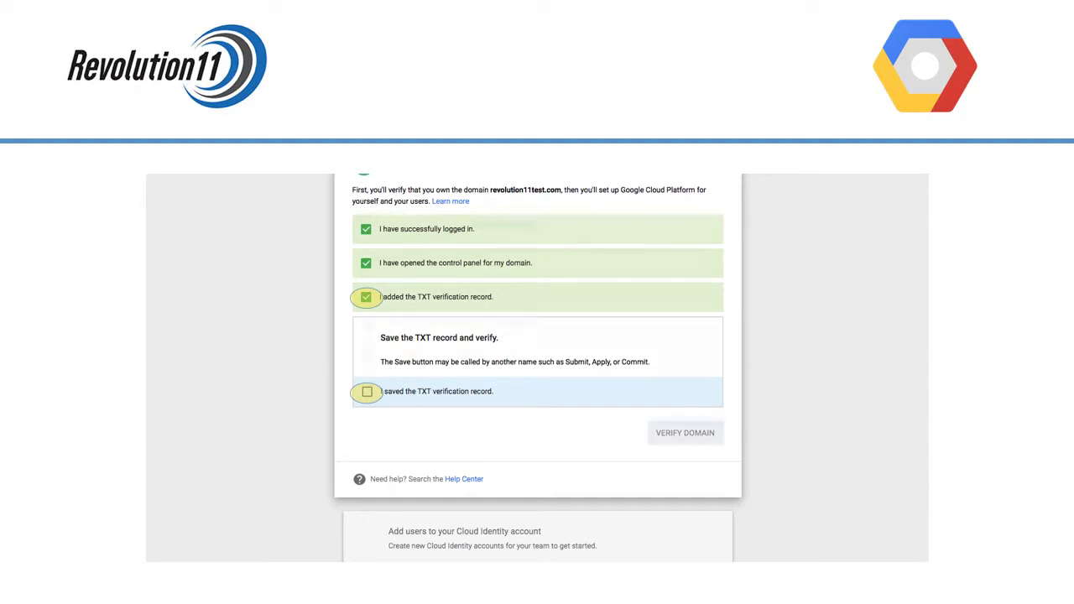
# Step: Confirm the TXT record was saved and run the domain ownership verification
pyautogui.click(366, 391)
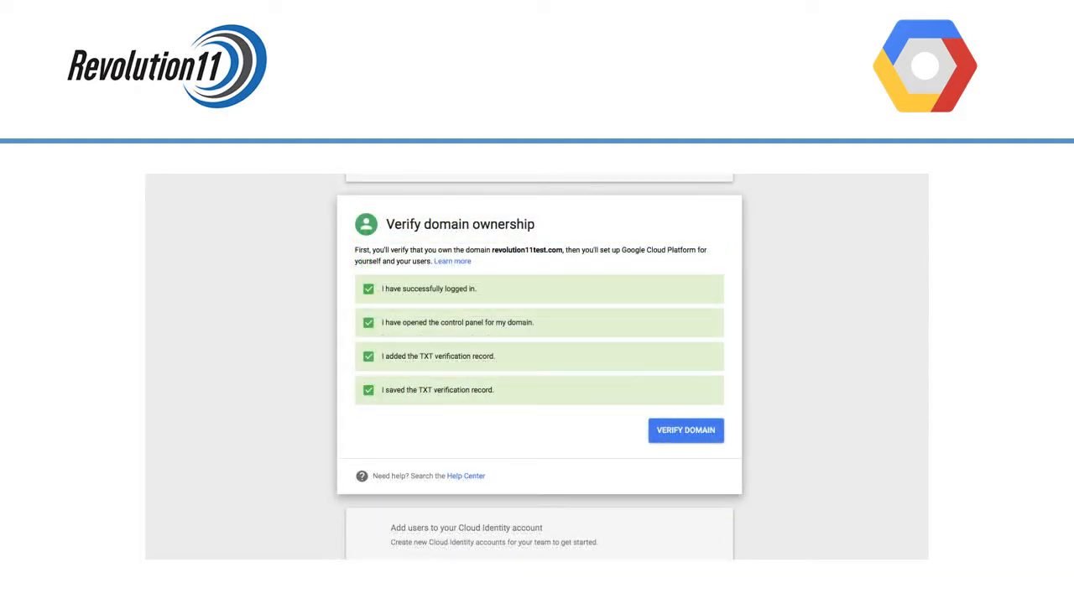
pyautogui.click(684, 430)
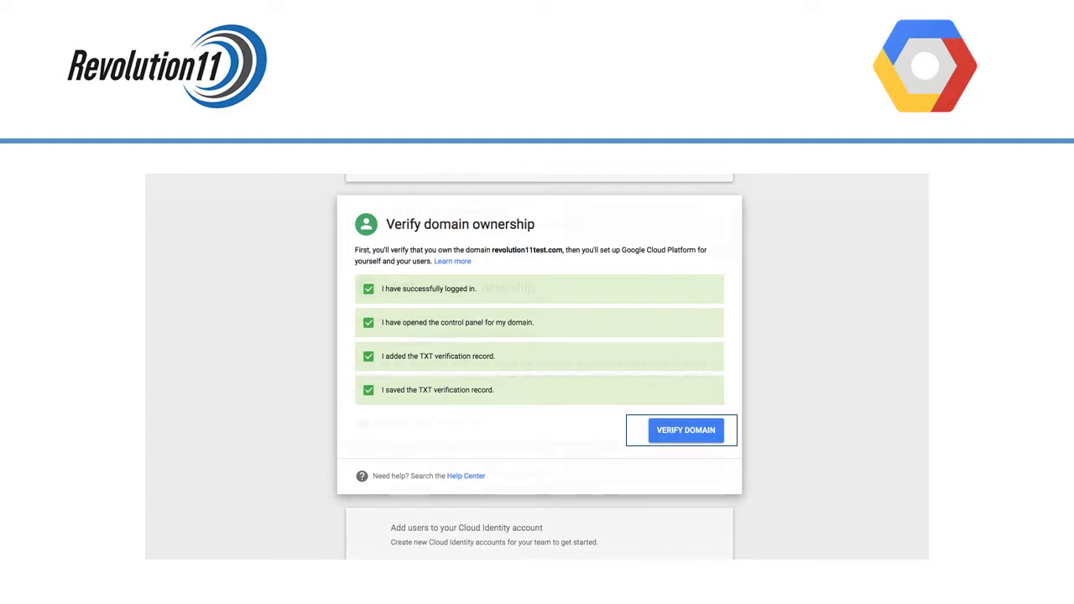
pyautogui.click(685, 430)
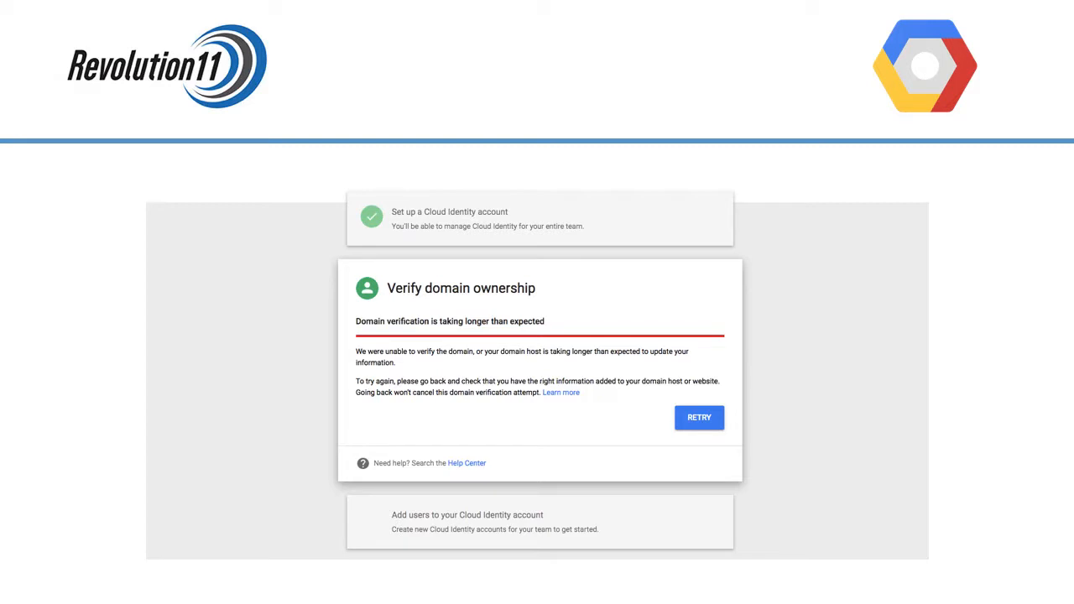
# Step: Retry the stalled verification and verify the domain again until it completes
pyautogui.click(698, 417)
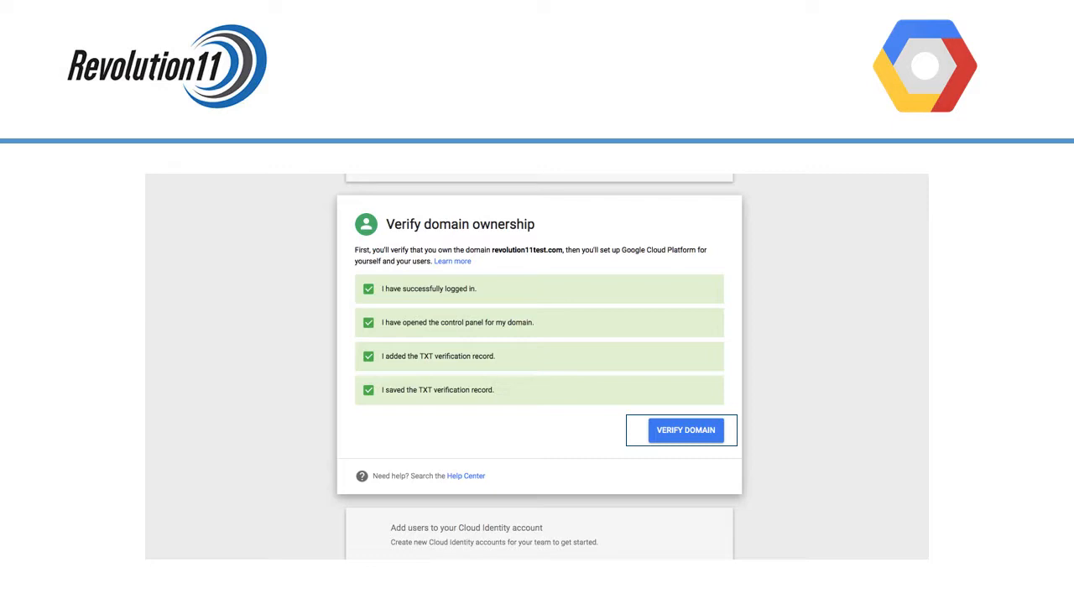
pyautogui.click(685, 430)
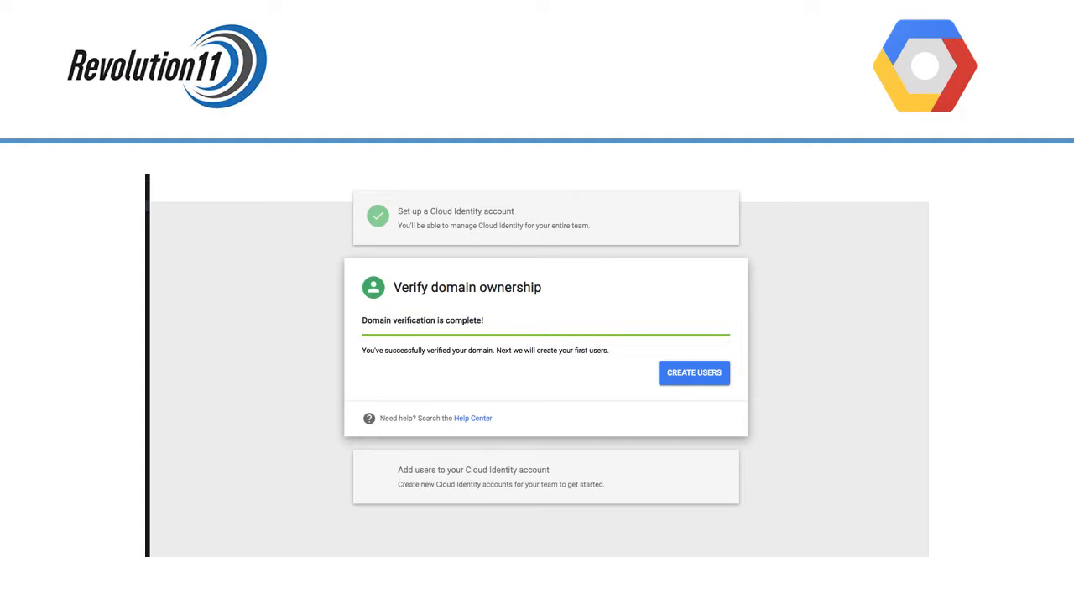
# Step: Start creating users, entering Joe Developer with username developer
pyautogui.click(695, 373)
pyautogui.write('developer')
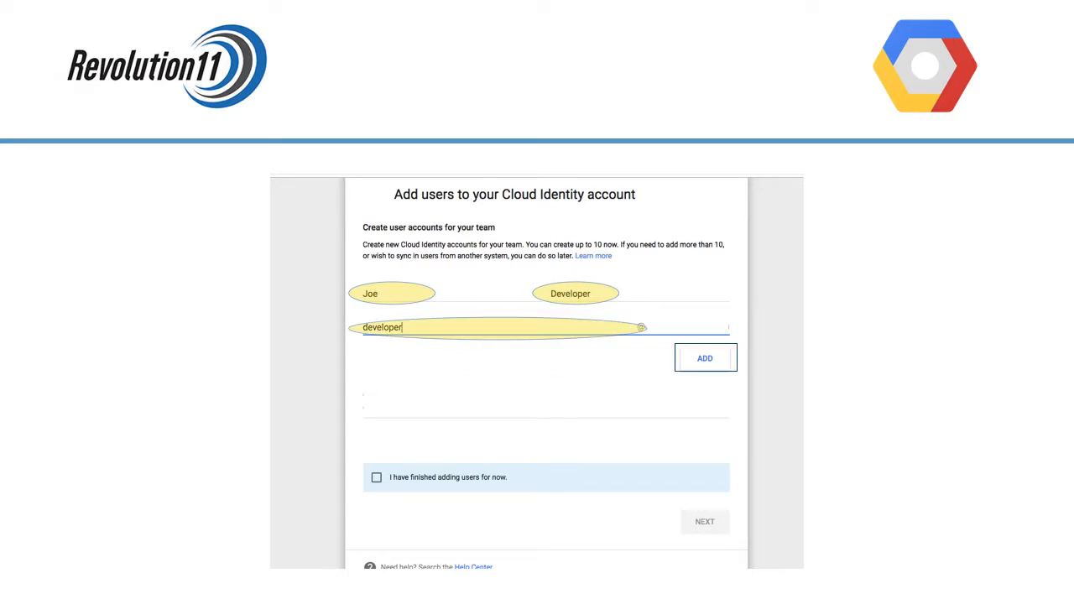
# Step: Add the developer user and send the login details email with a personal note to Joe
pyautogui.click(705, 357)
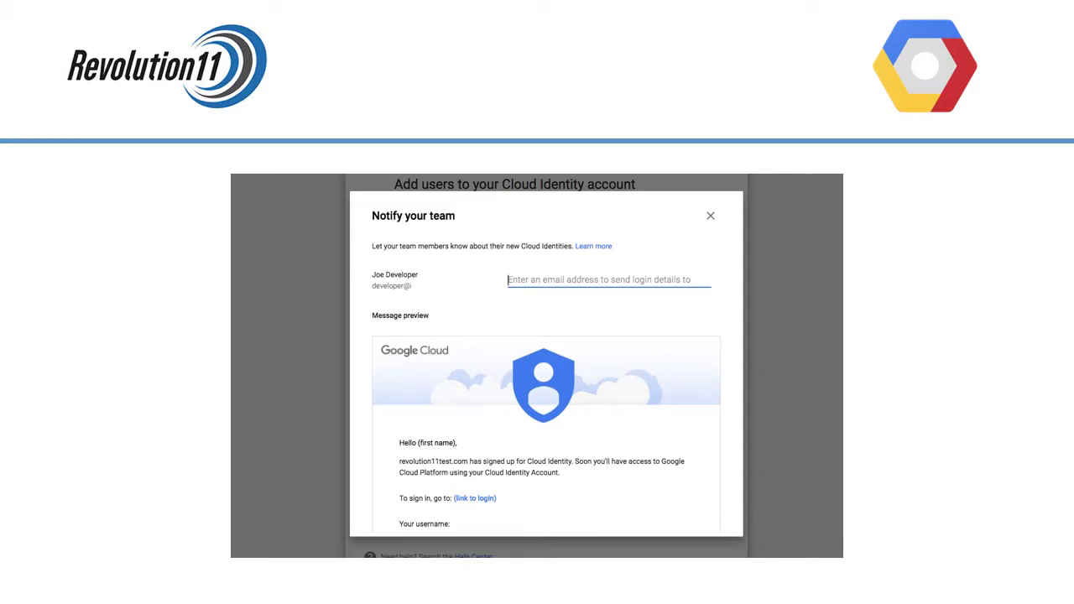
pyautogui.click(607, 279)
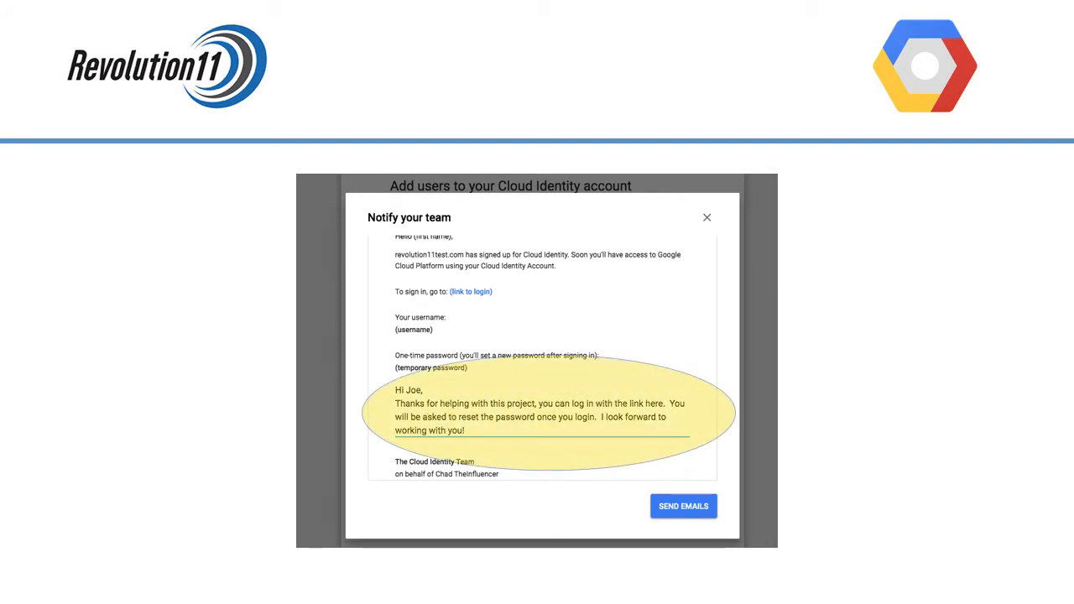
pyautogui.click(683, 505)
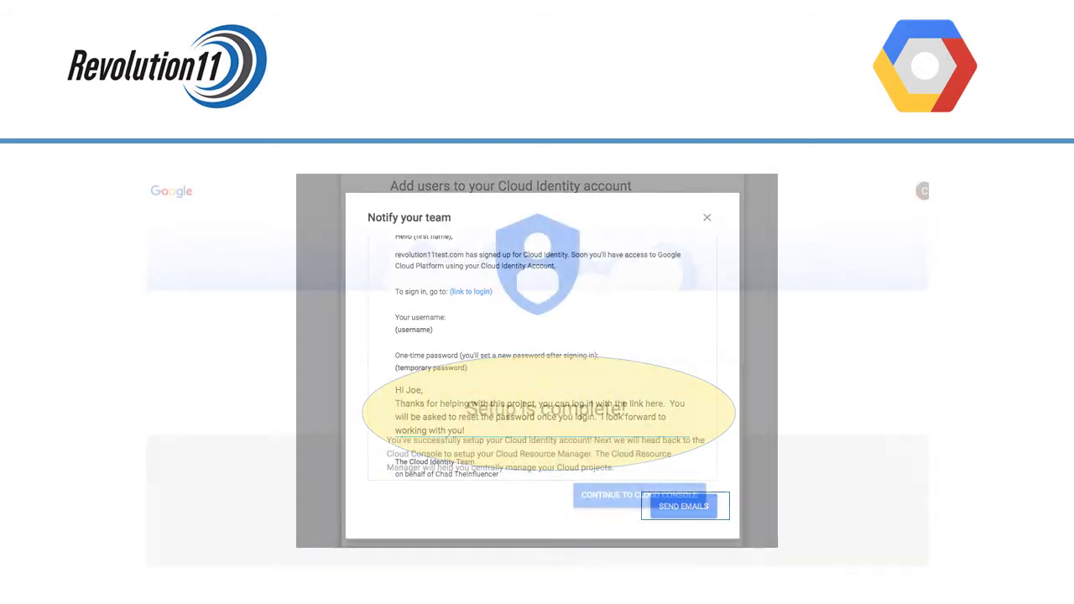
pyautogui.click(683, 506)
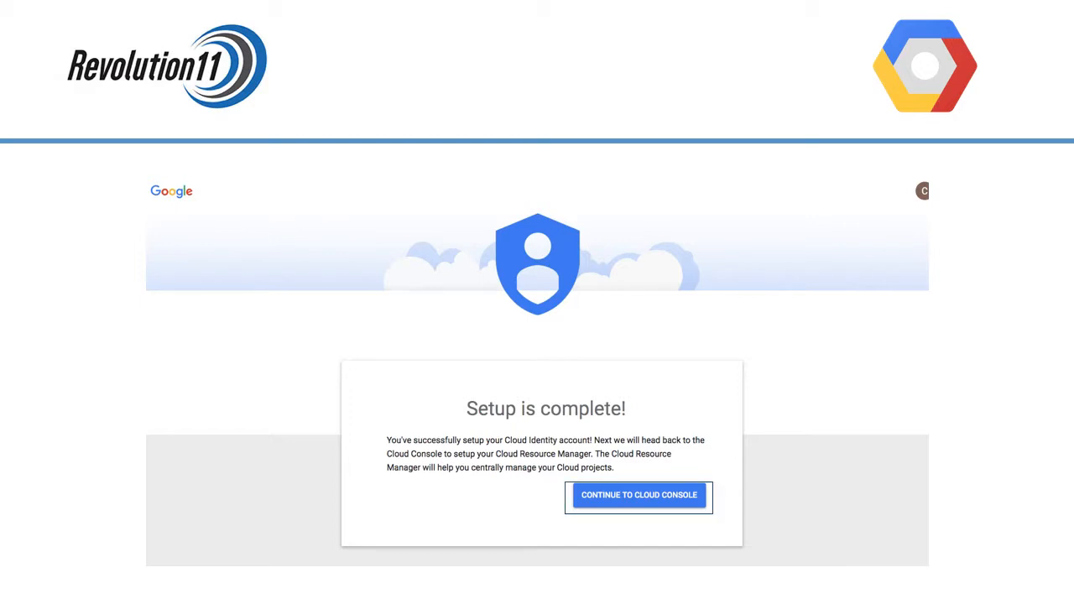
# Step: Continue to the Cloud Console and accept the platform terms of service
pyautogui.click(638, 497)
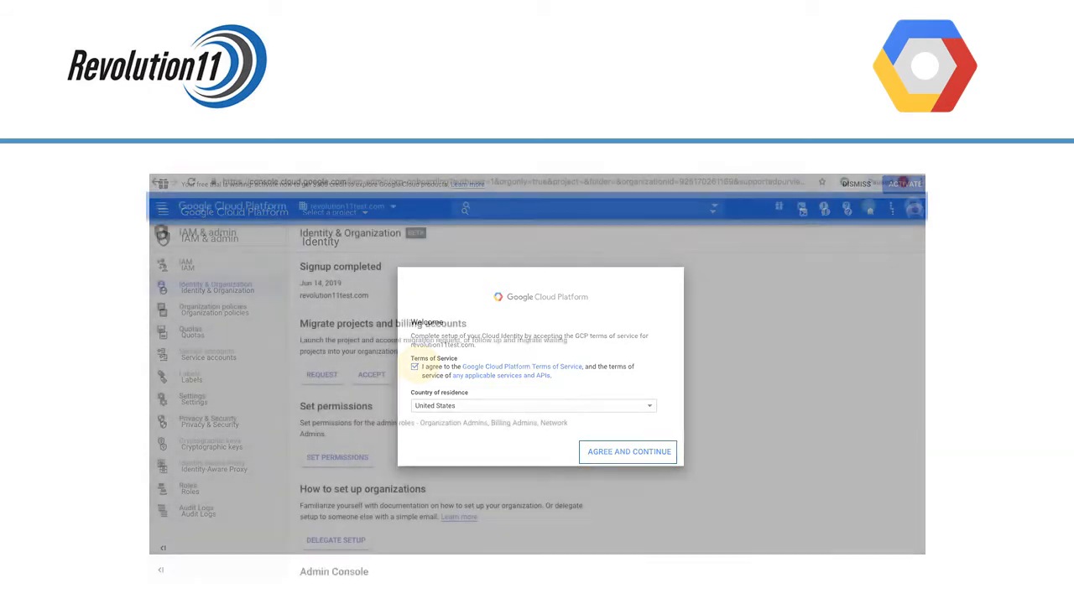
pyautogui.click(628, 452)
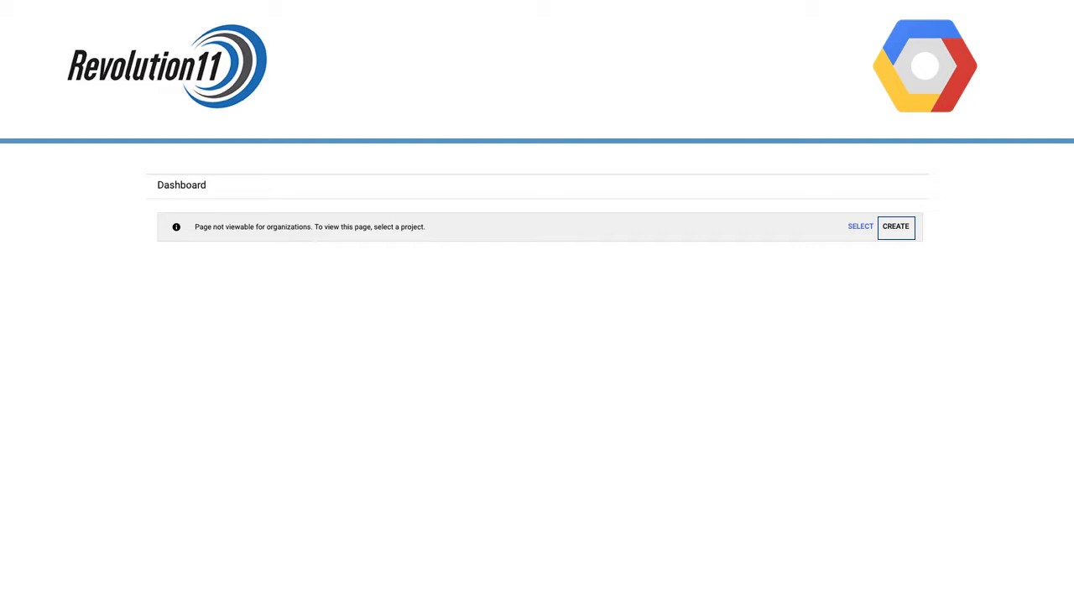
# Step: Create a new project named BeaconProject and land on its dashboard
pyautogui.click(896, 226)
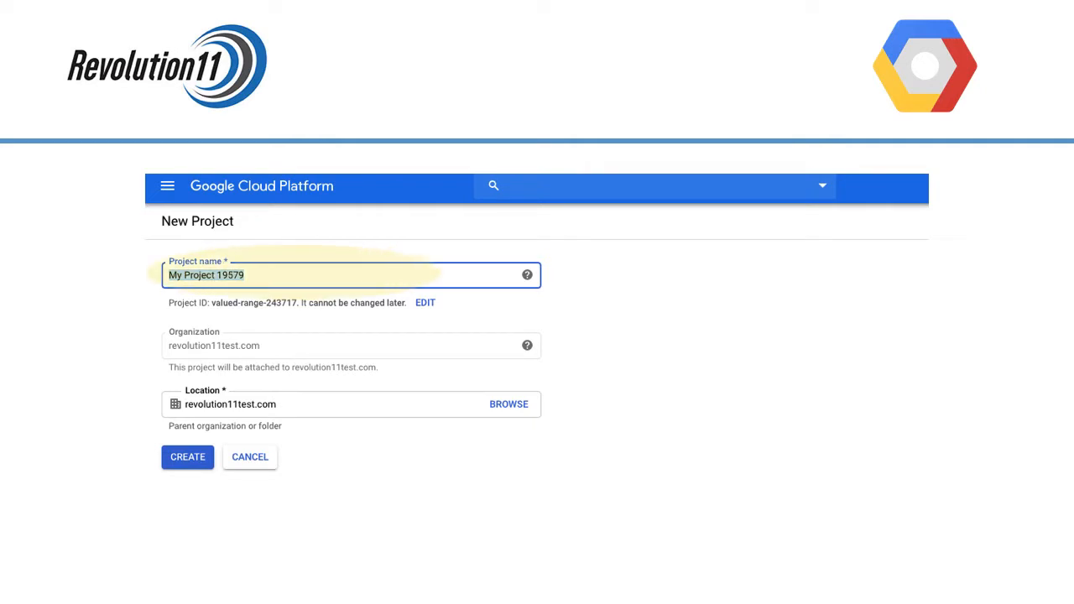
pyautogui.click(188, 457)
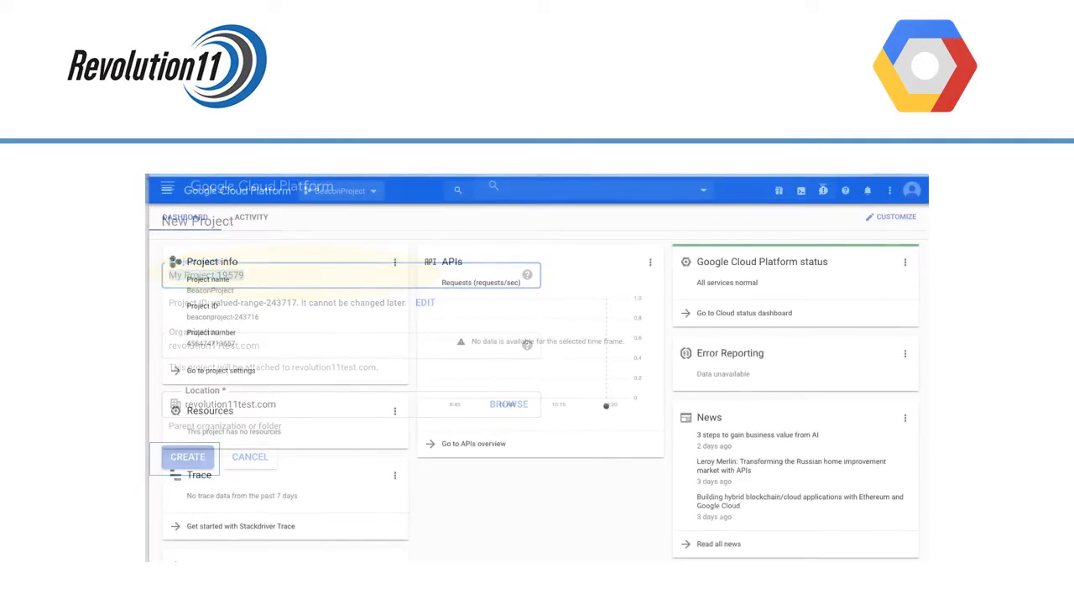
pyautogui.click(188, 457)
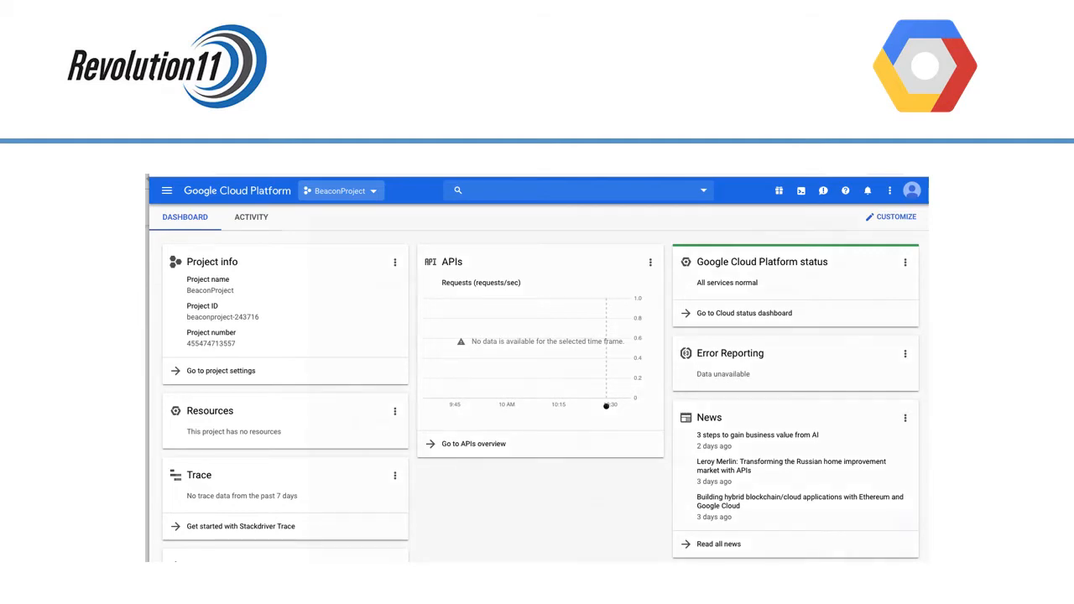
# Step: In IAM, grant the developer email the Proximity Beacon > Beacon Editor role and save
pyautogui.click(166, 191)
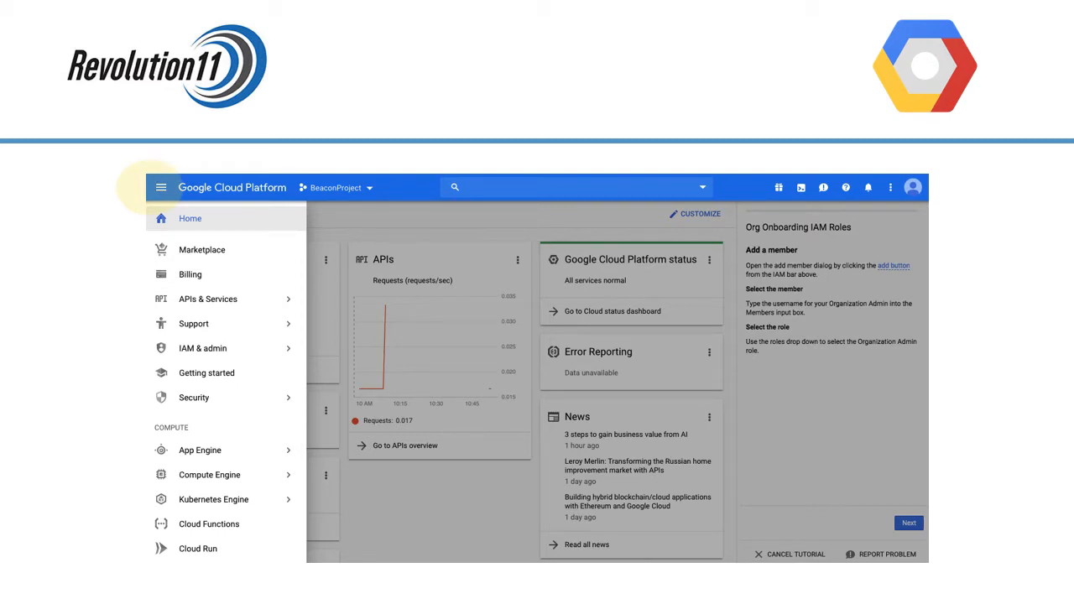
pyautogui.moveTo(201, 347)
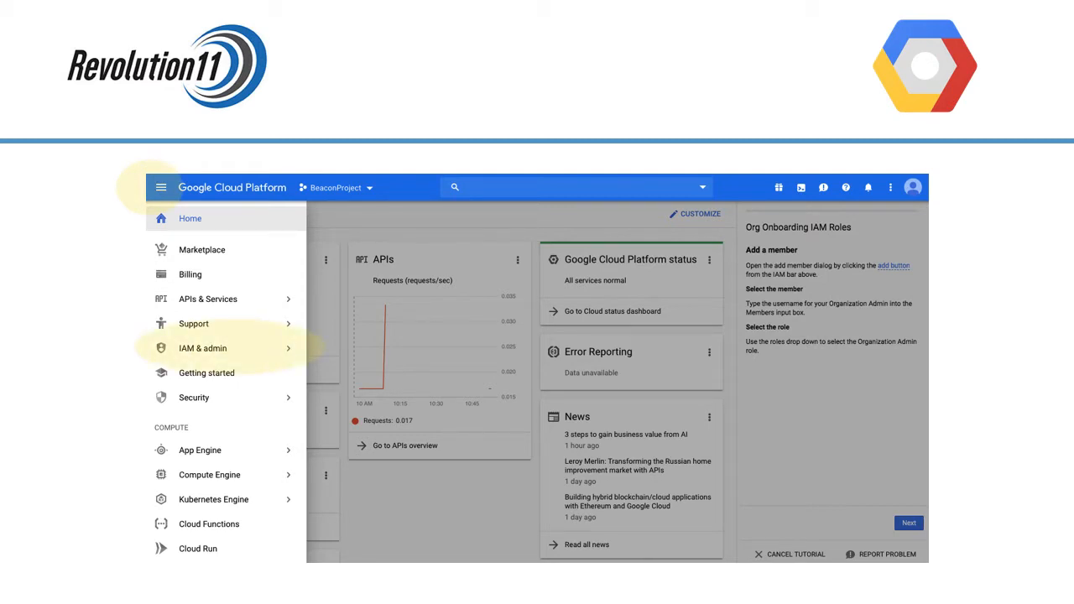
pyautogui.click(202, 347)
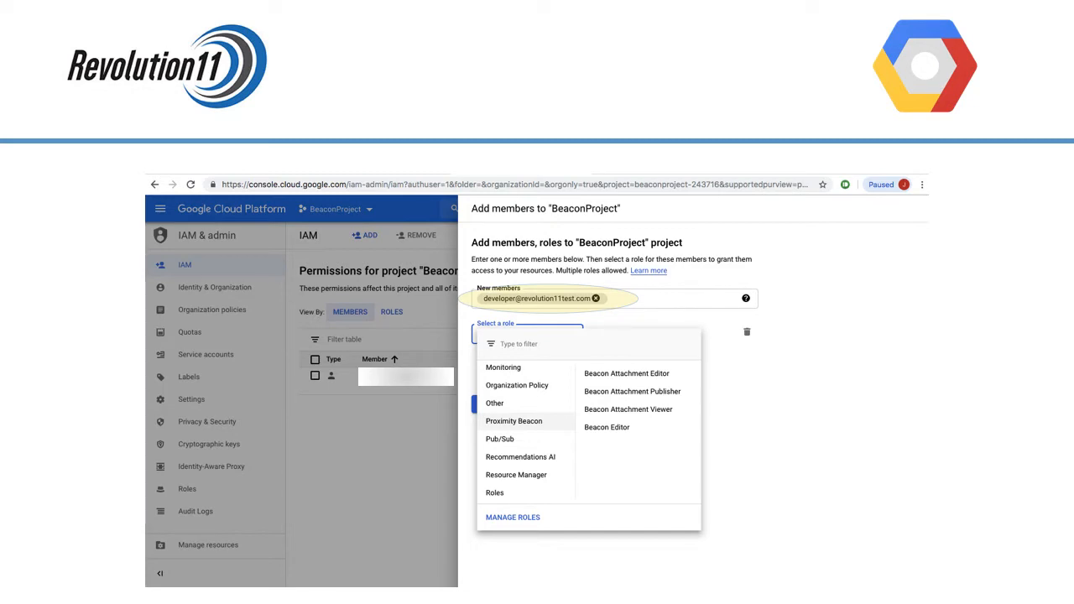
pyautogui.moveTo(514, 421)
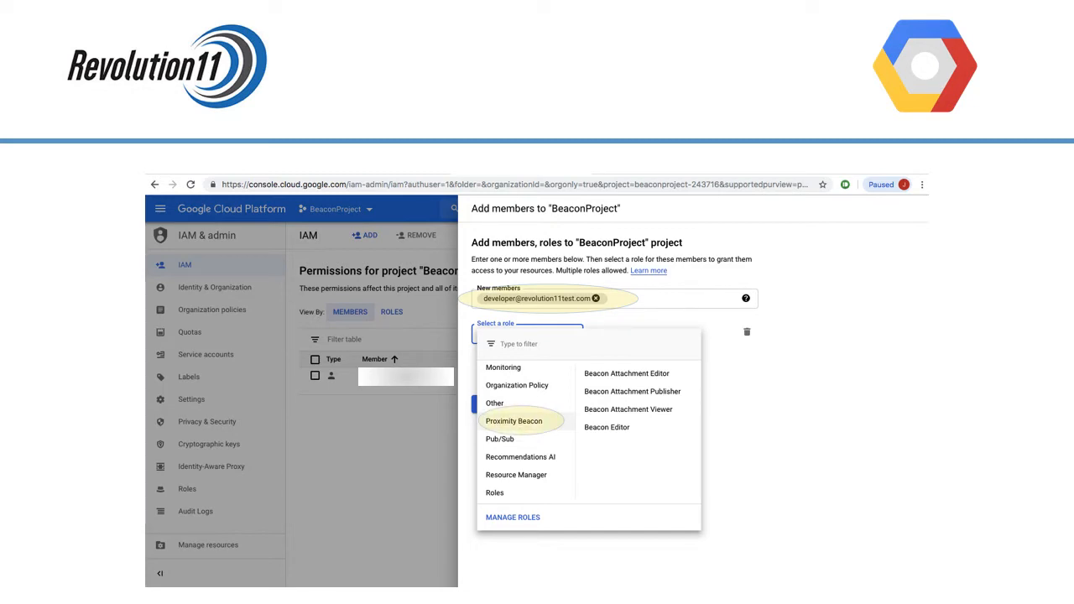
pyautogui.click(607, 428)
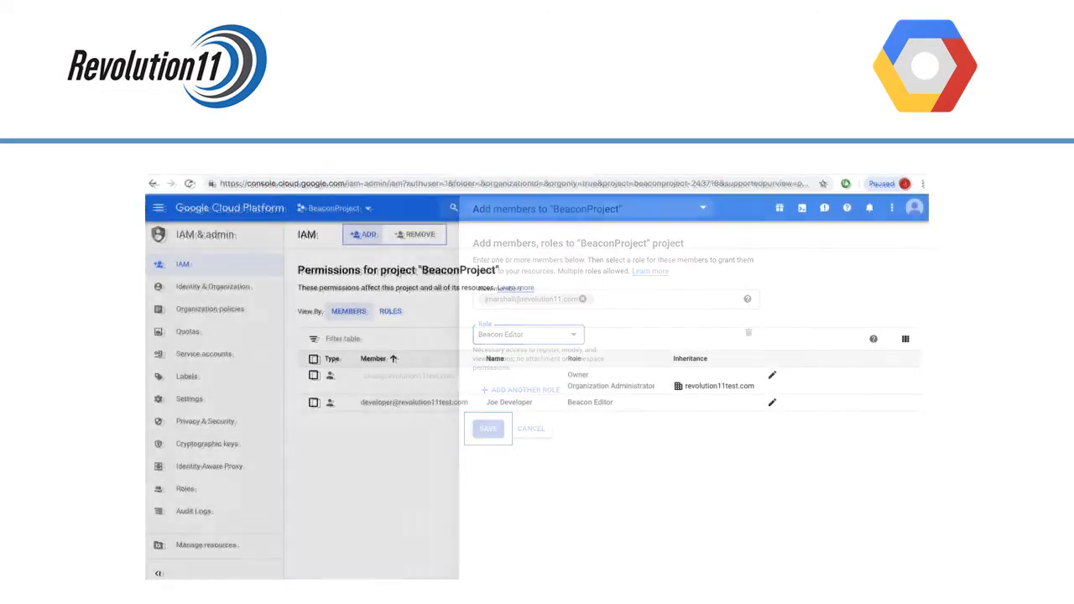
pyautogui.click(530, 430)
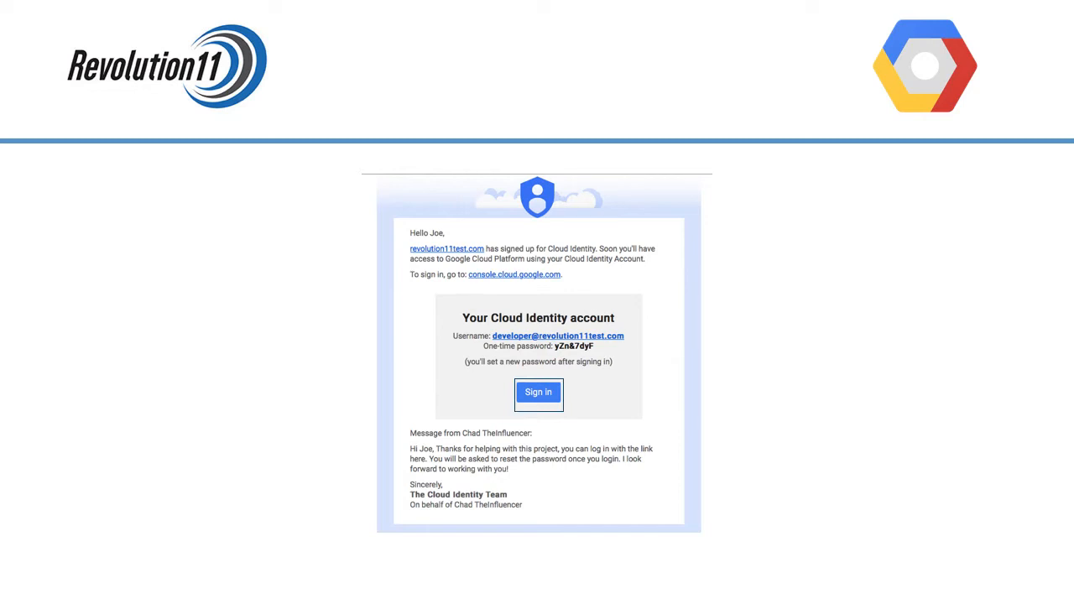
# Step: Follow the Sign in link in the Cloud Identity invitation email for the developer account
pyautogui.click(537, 393)
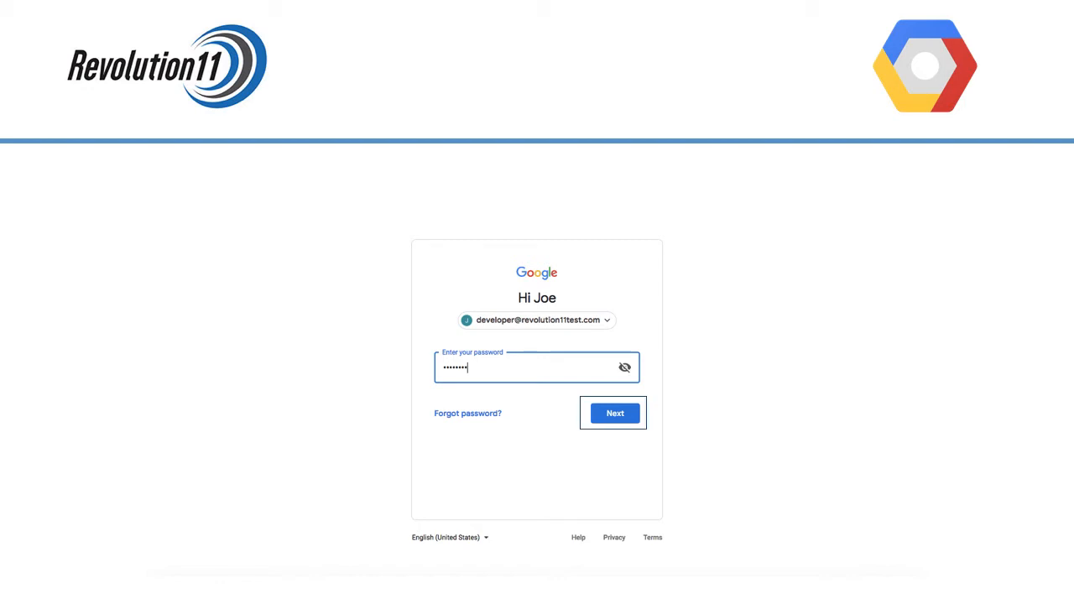
# Step: Submit the one-time password, accept the new account terms and save a new password for Joe
pyautogui.click(614, 413)
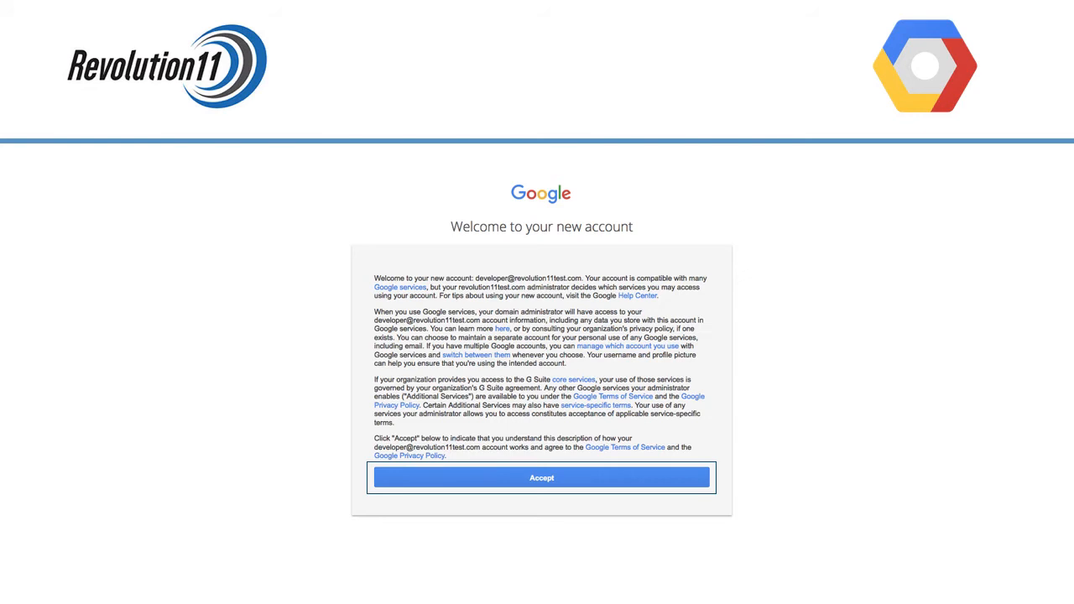
pyautogui.click(540, 477)
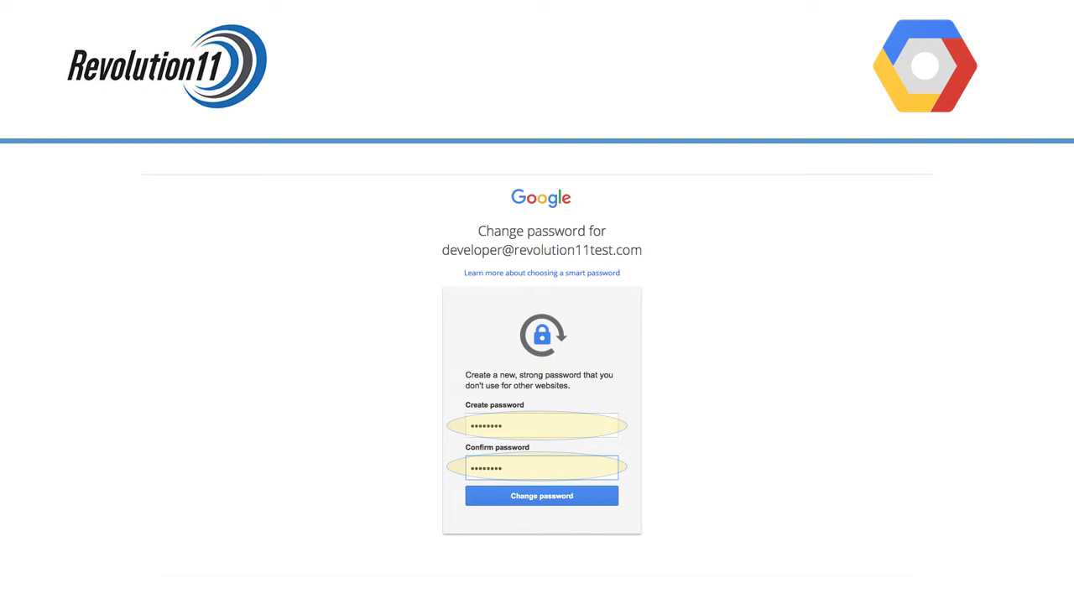
pyautogui.click(541, 497)
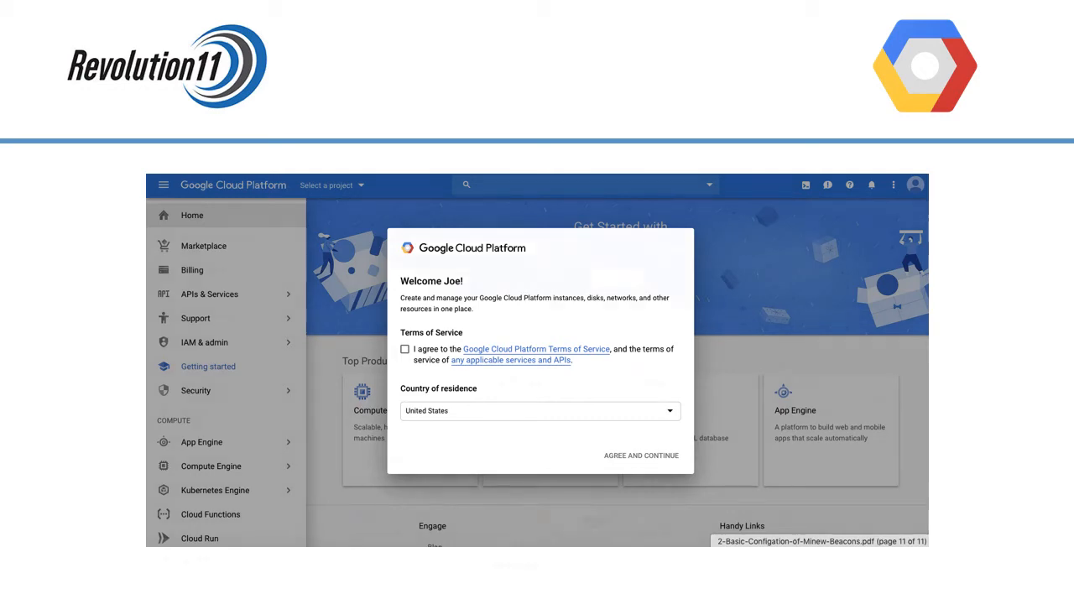
# Step: Agree to the platform terms, then select and open BeaconProject from the project list
pyautogui.click(638, 455)
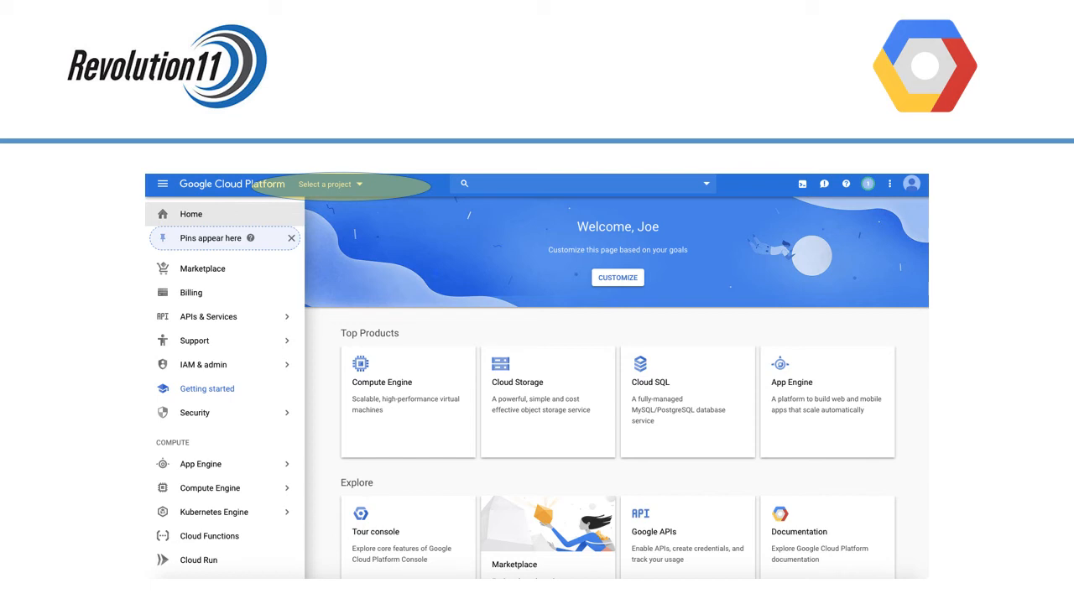
pyautogui.click(326, 183)
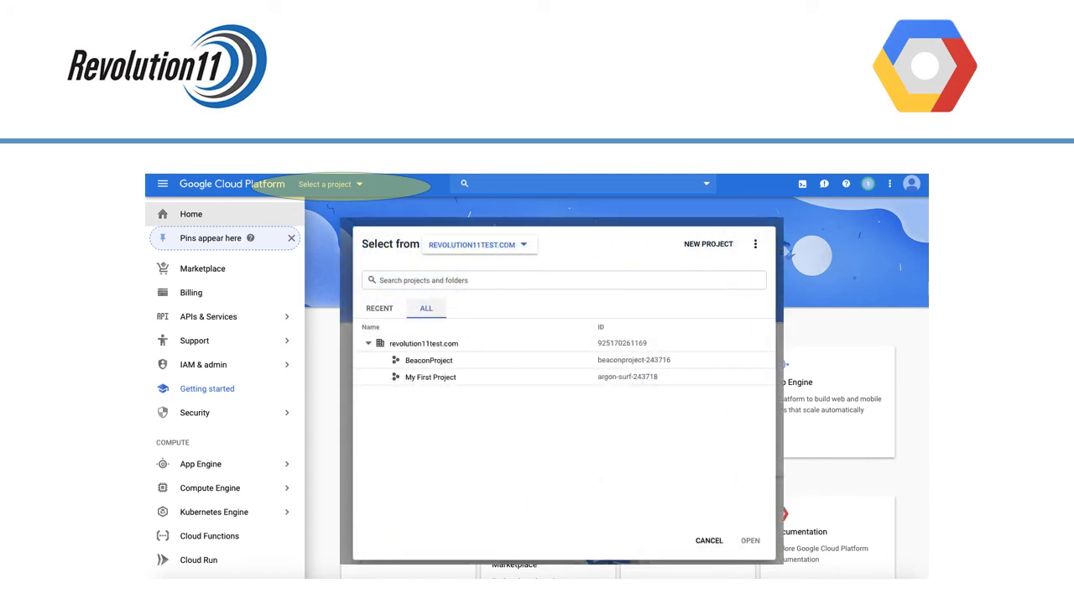
pyautogui.click(426, 359)
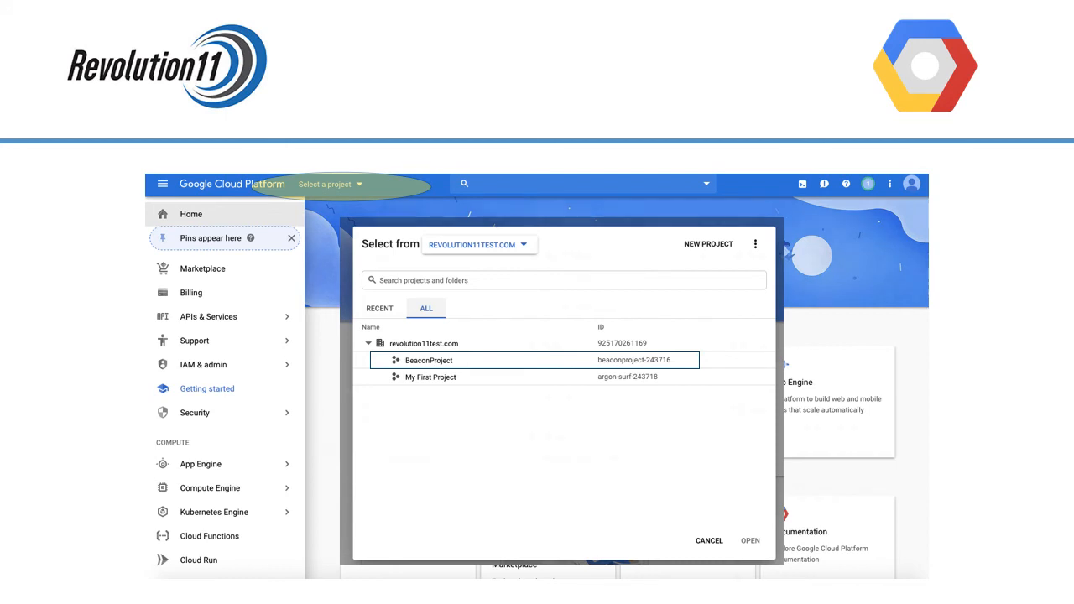
pyautogui.click(748, 541)
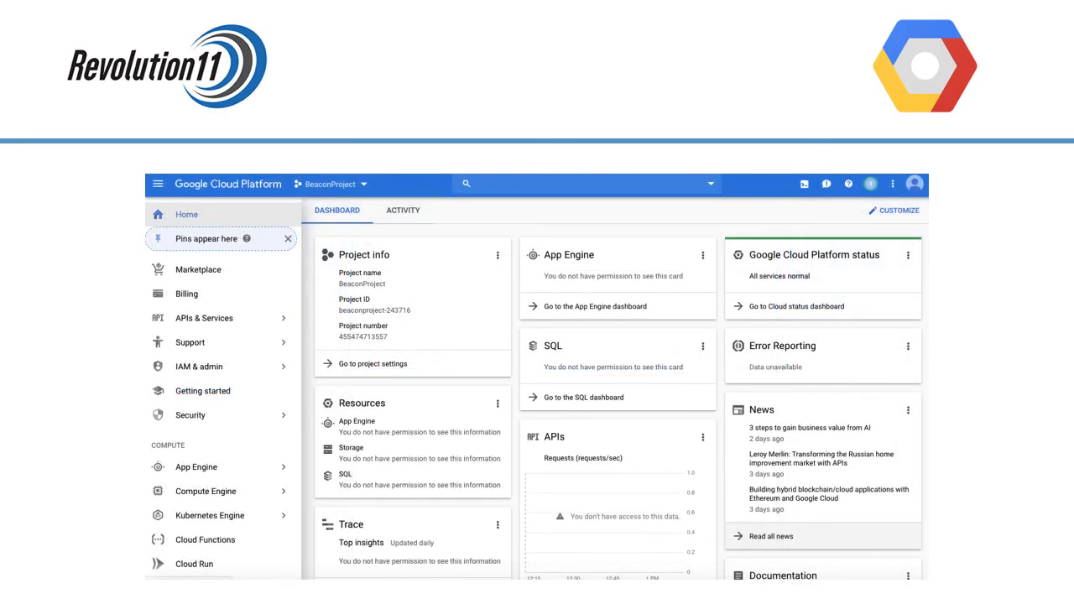